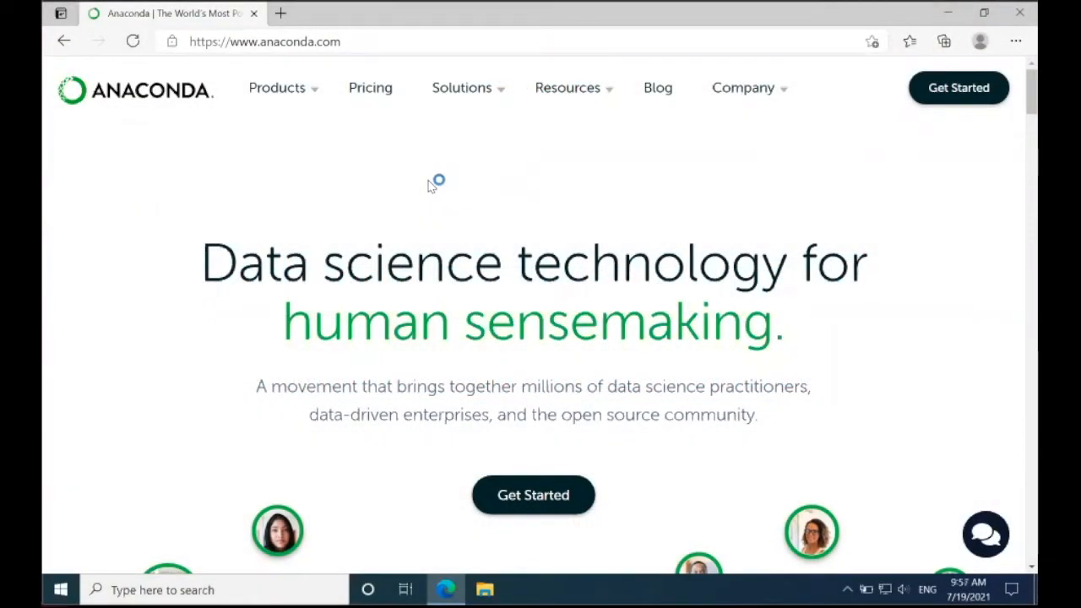
Step: Download the Anaconda Individual Edition Windows installer from anaconda.com's Products page in Edge
left_click(265, 41)
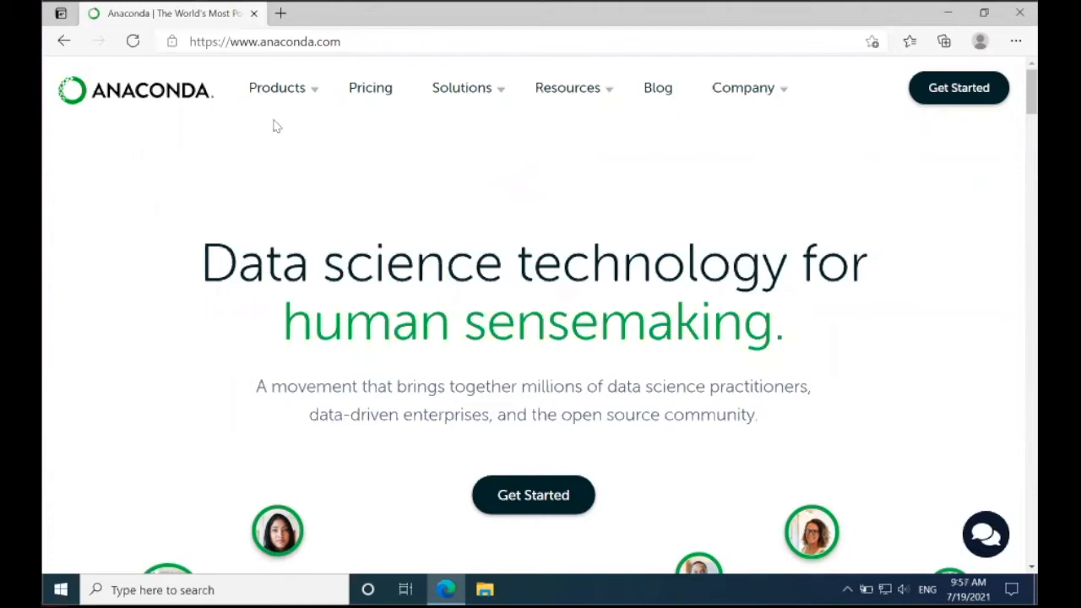
left_click(277, 88)
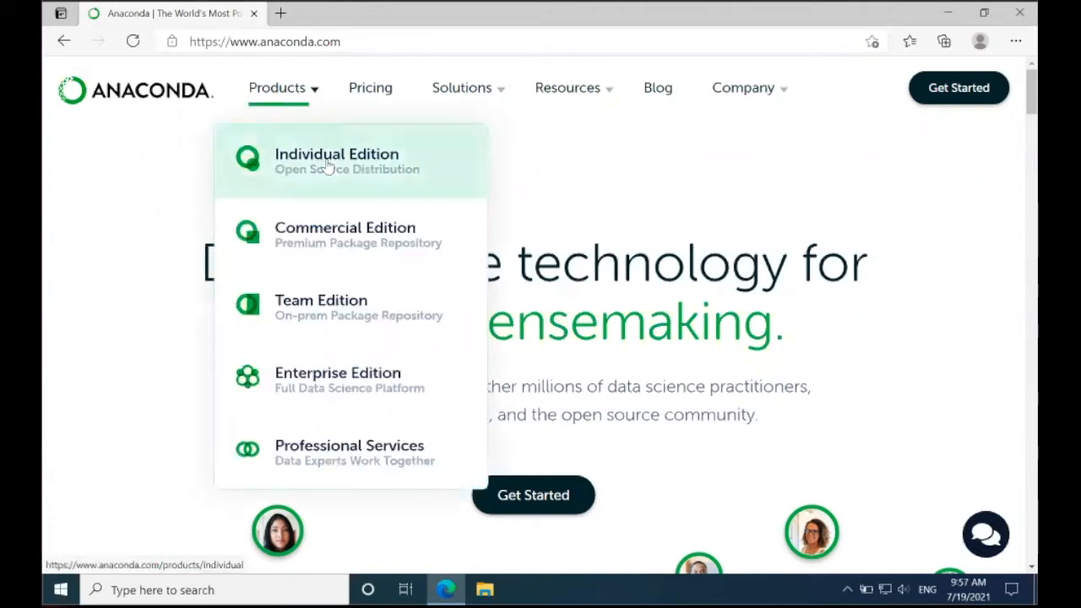
left_click(336, 161)
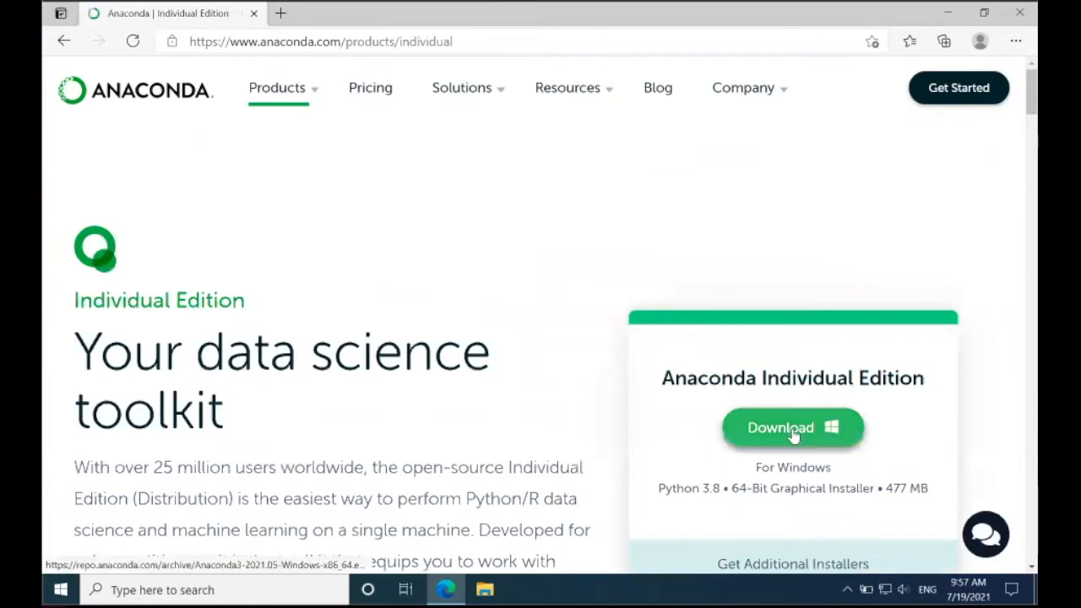
left_click(792, 428)
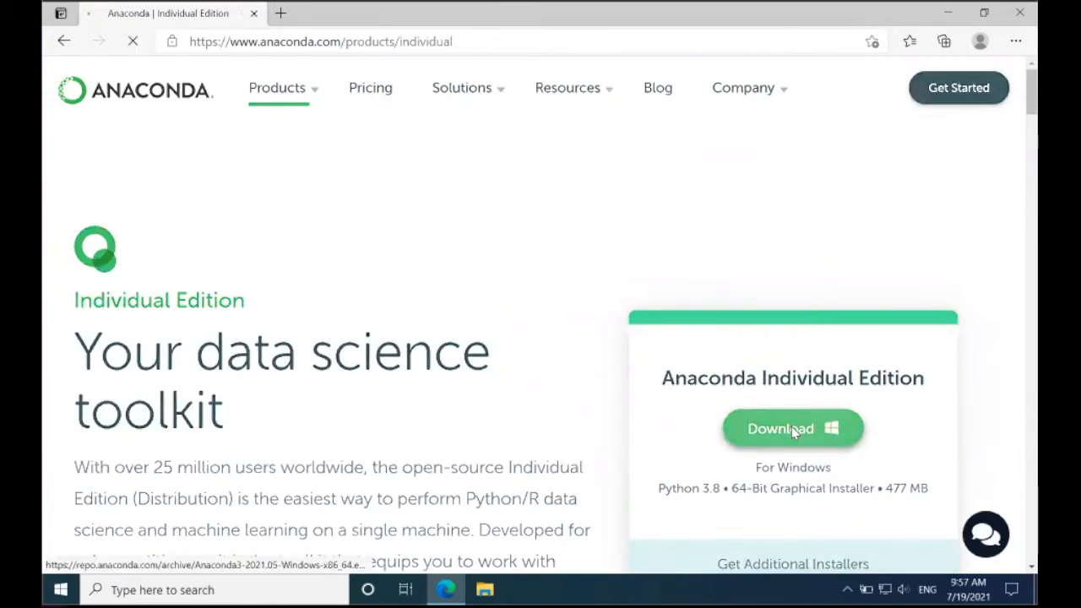
left_click(792, 428)
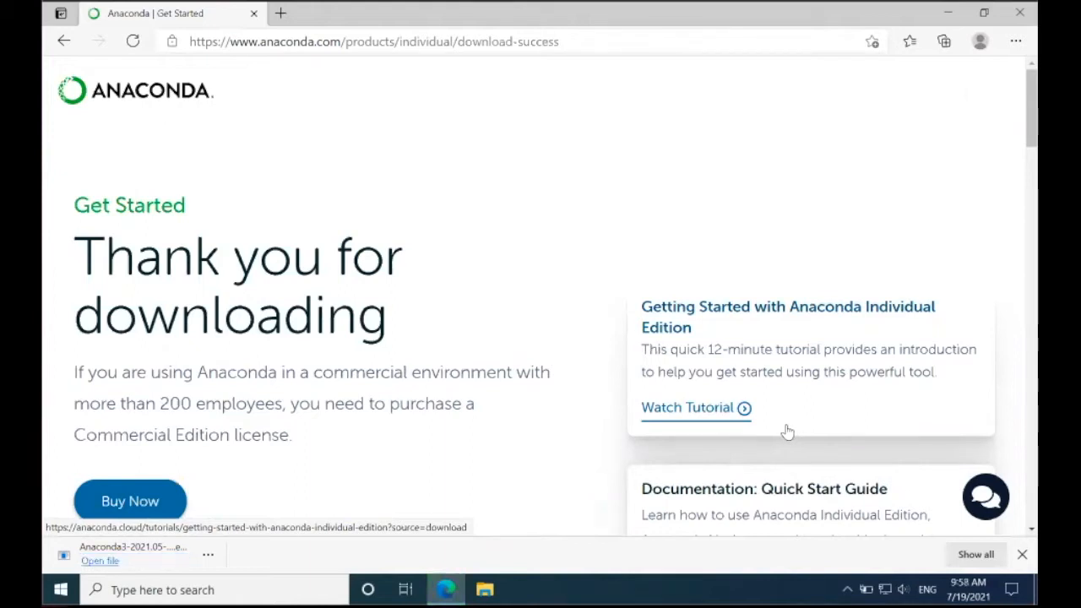
mouse_move(99, 560)
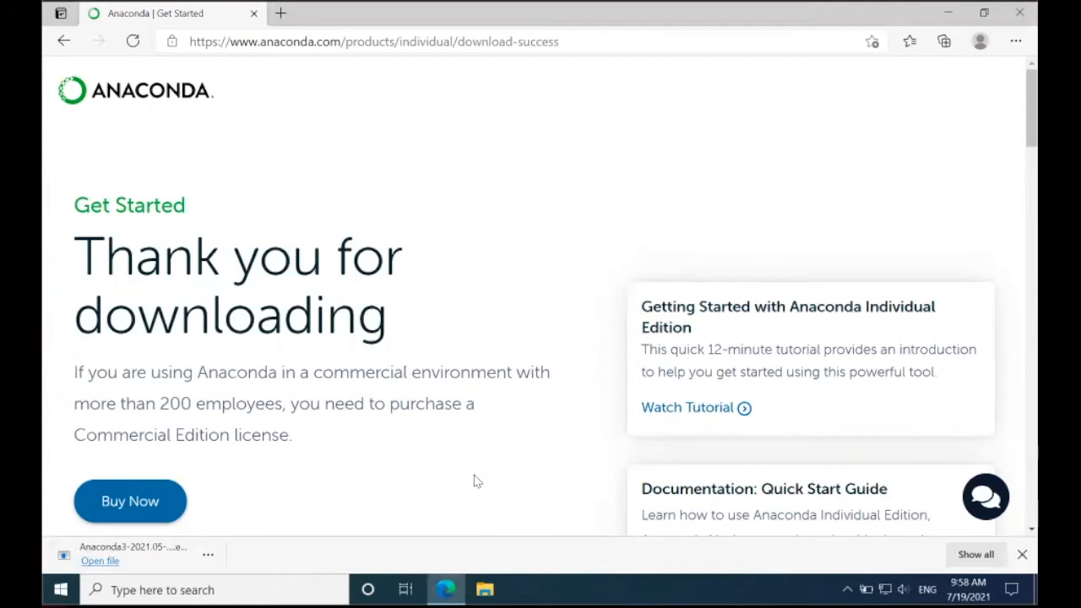
Step: Run the Anaconda3 2021.05 installer, accept the license, and keep Just Me and the default folder
left_click(99, 561)
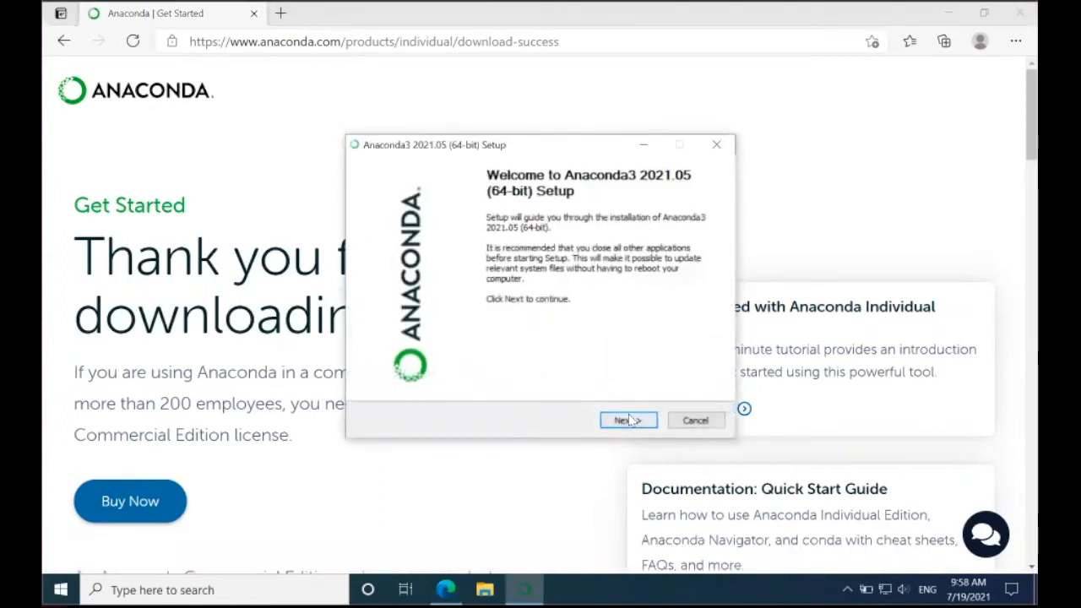
left_click(627, 420)
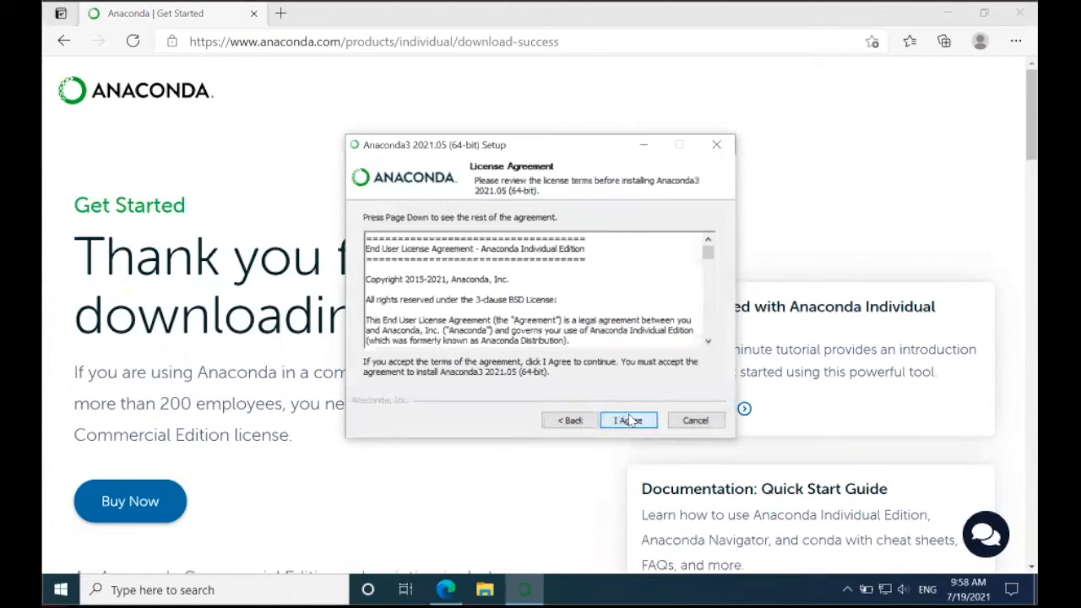
mouse_move(628, 421)
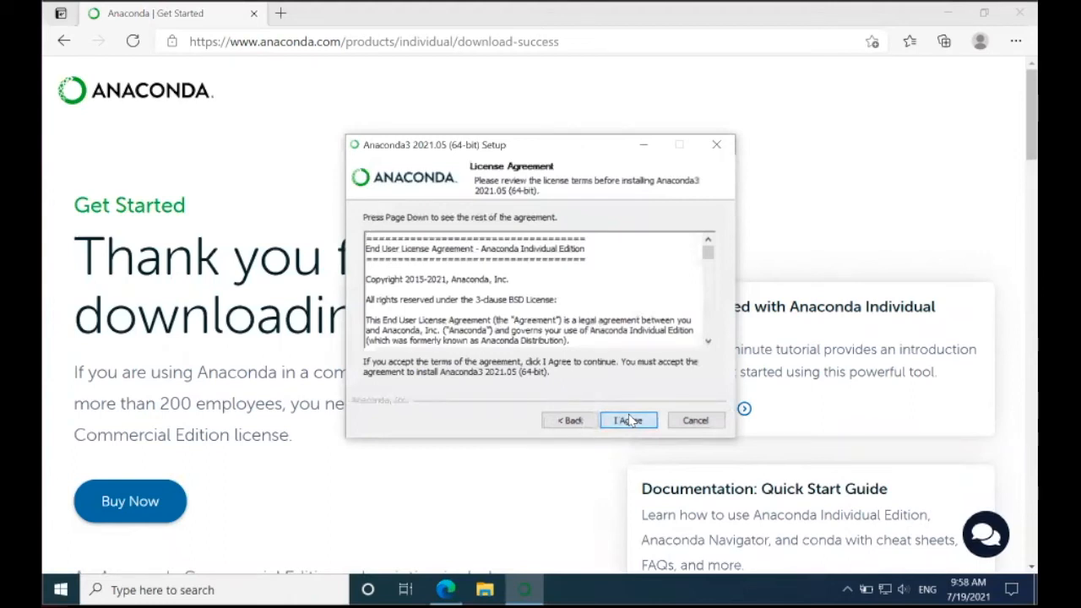
left_click(628, 421)
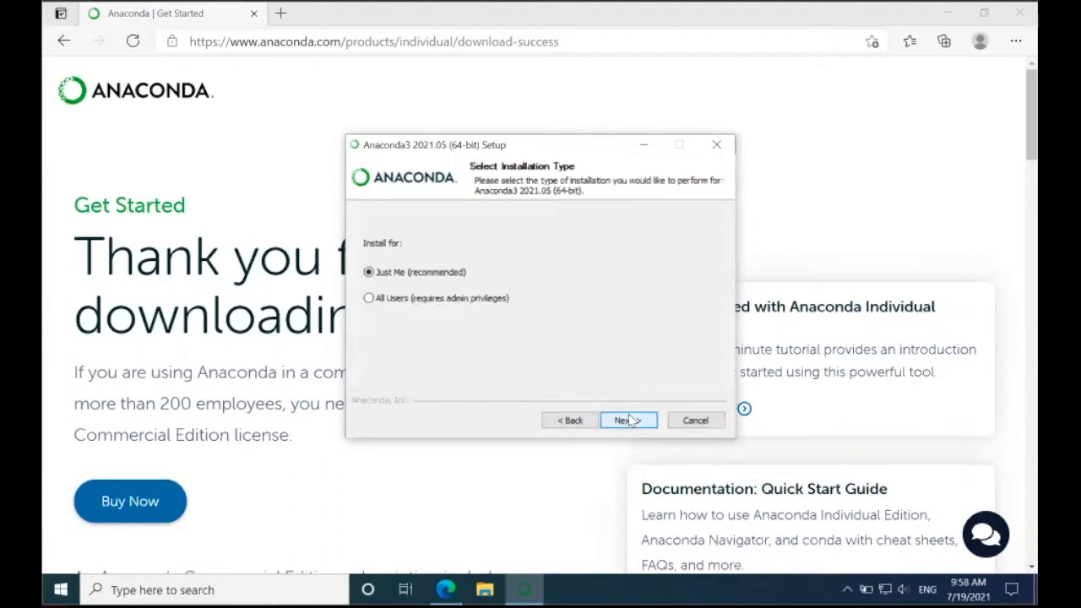
left_click(628, 420)
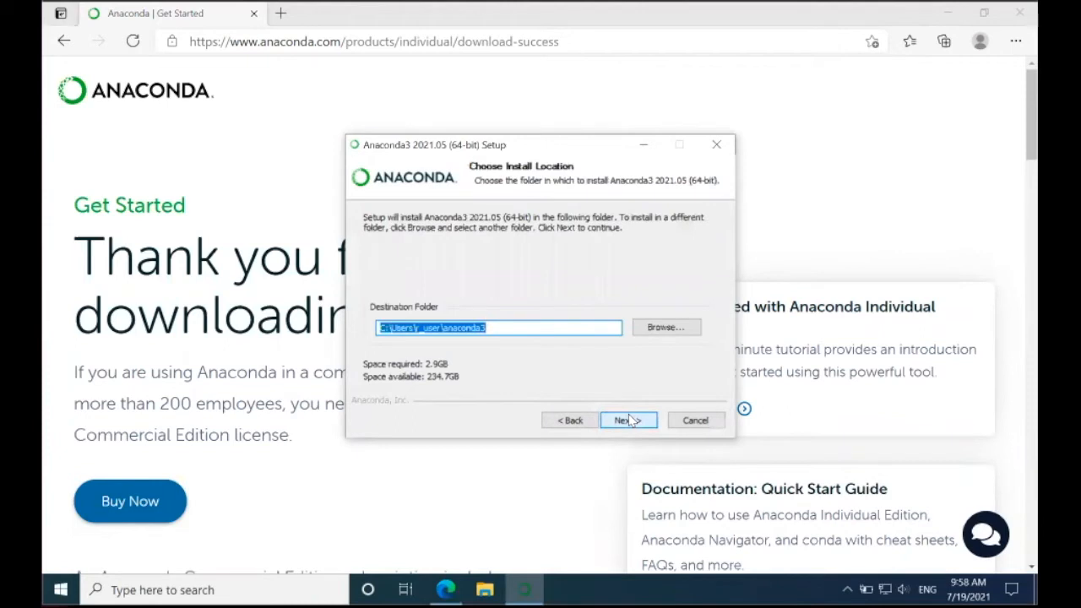
left_click(628, 419)
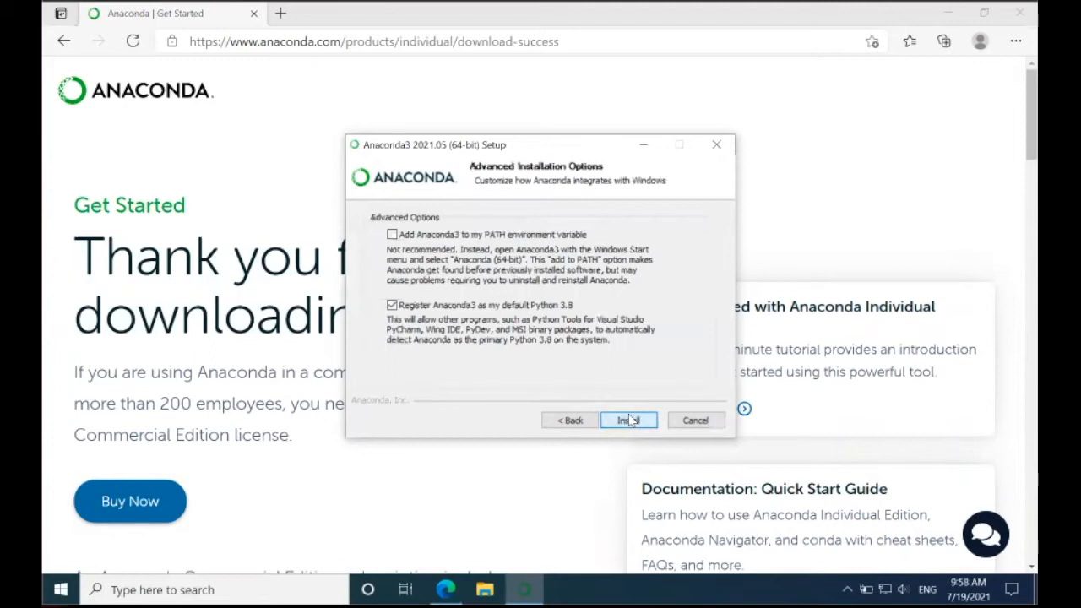
Step: Install Anaconda3 with default advanced options, then move past the PyCharm promotion to completion
left_click(628, 420)
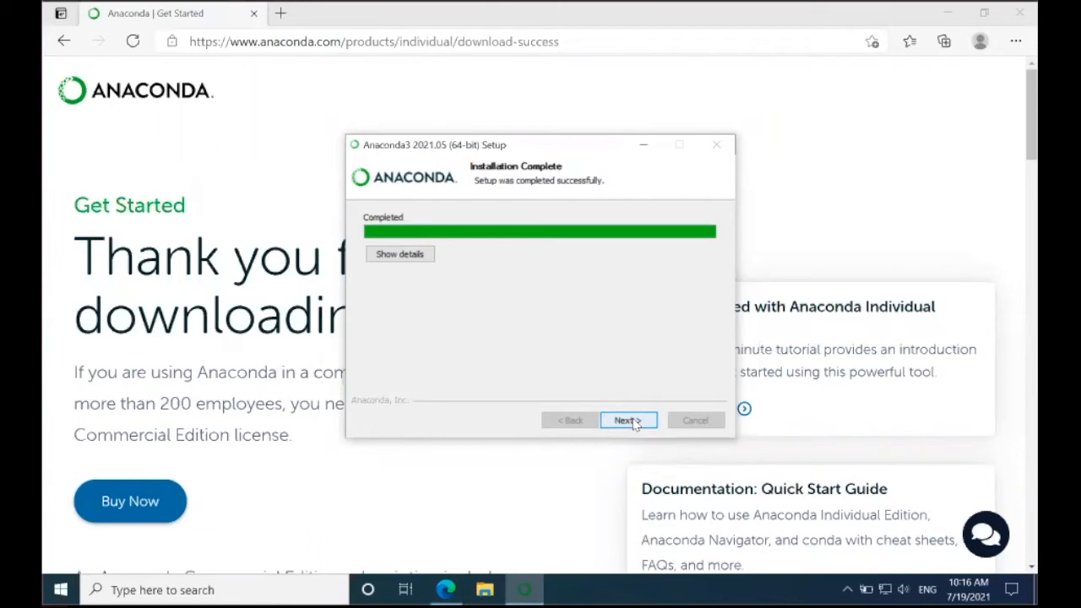
left_click(629, 420)
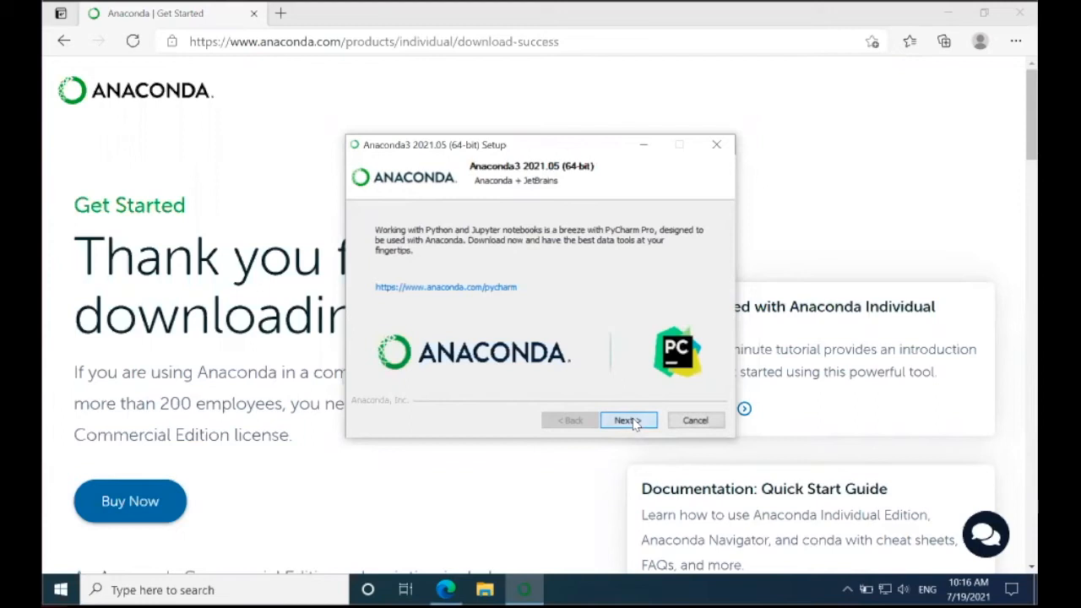
left_click(627, 419)
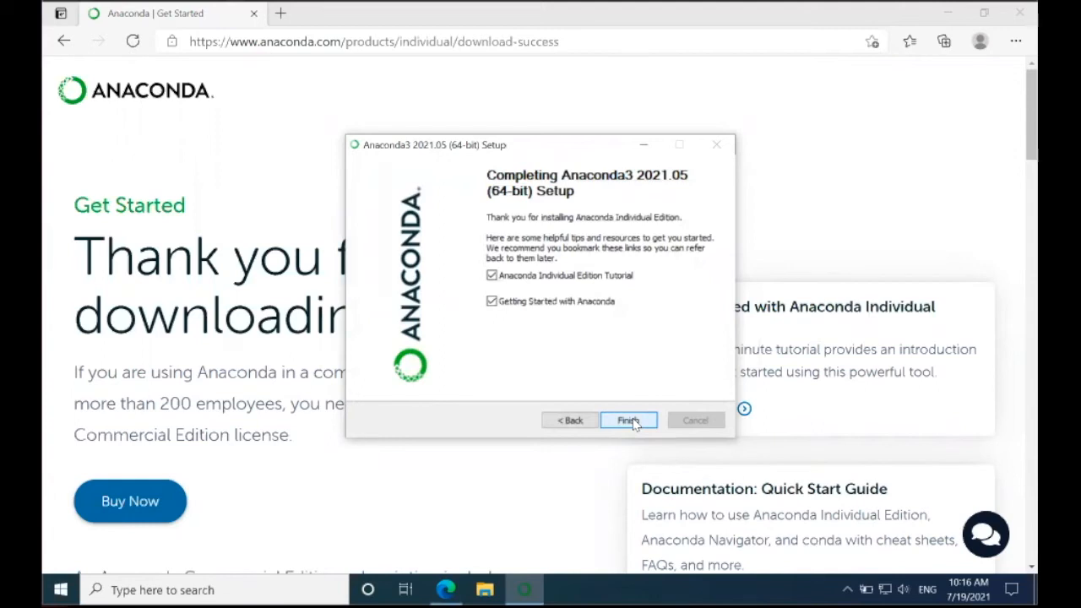
mouse_move(560, 283)
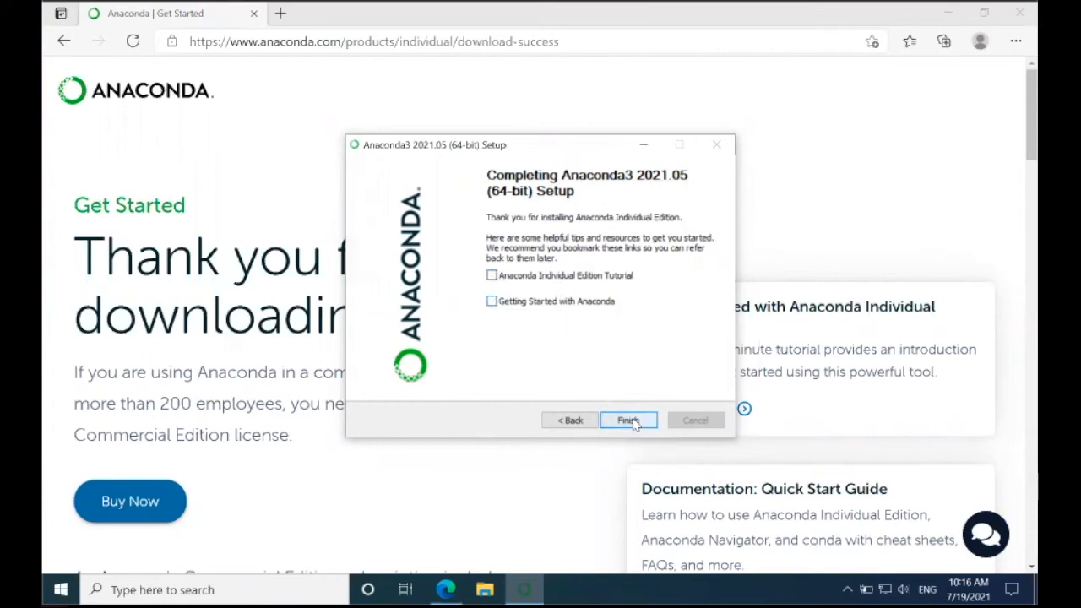
Step: Finish setup and launch Anaconda Navigator (anaconda3) from the Windows Start search results
left_click(628, 420)
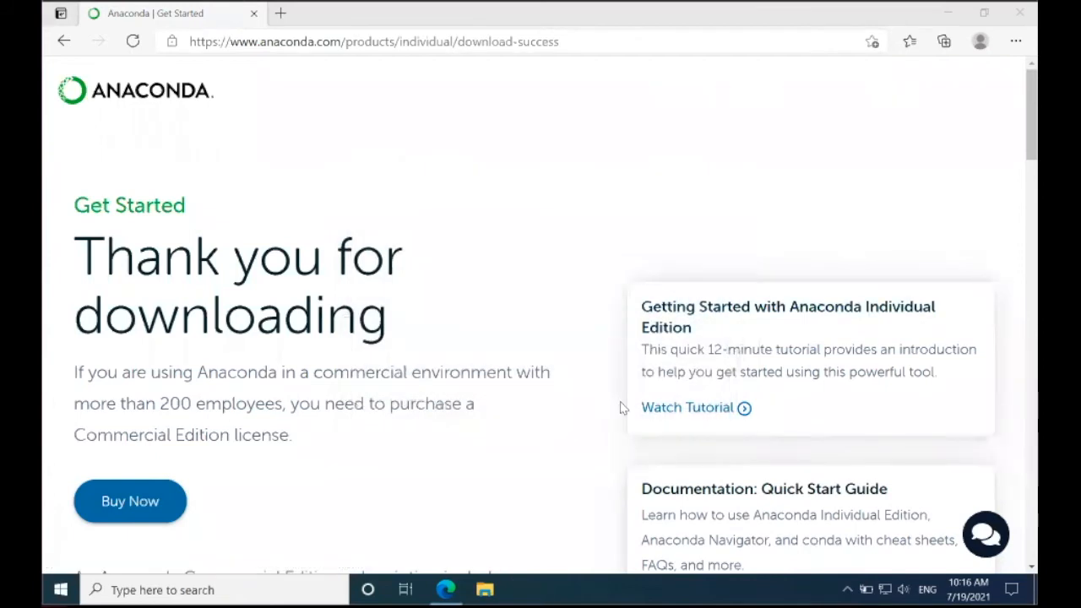
mouse_move(606, 405)
type("anaconda")
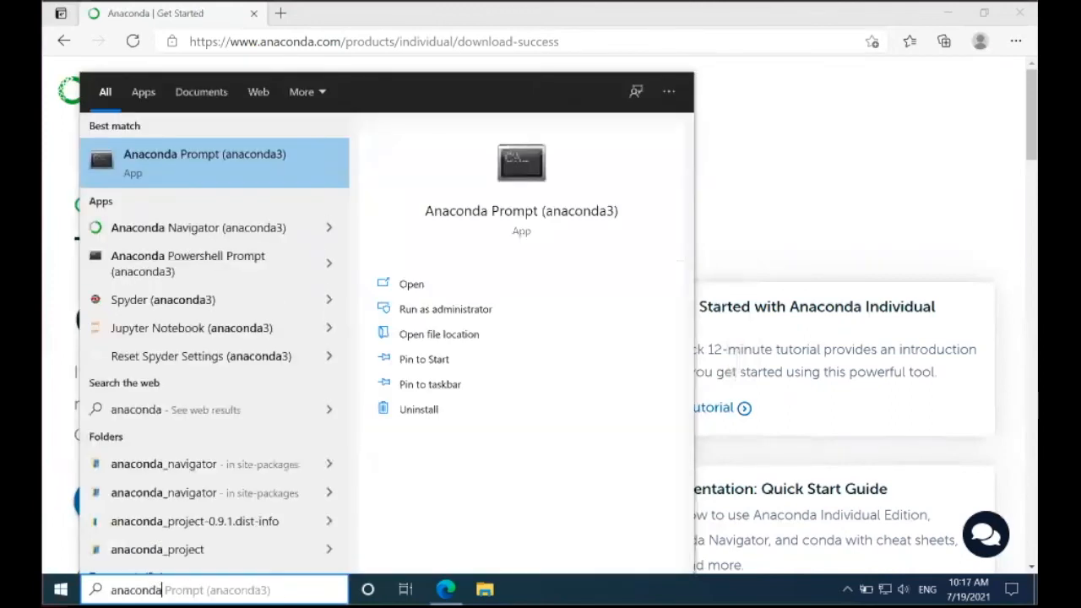
mouse_move(197, 227)
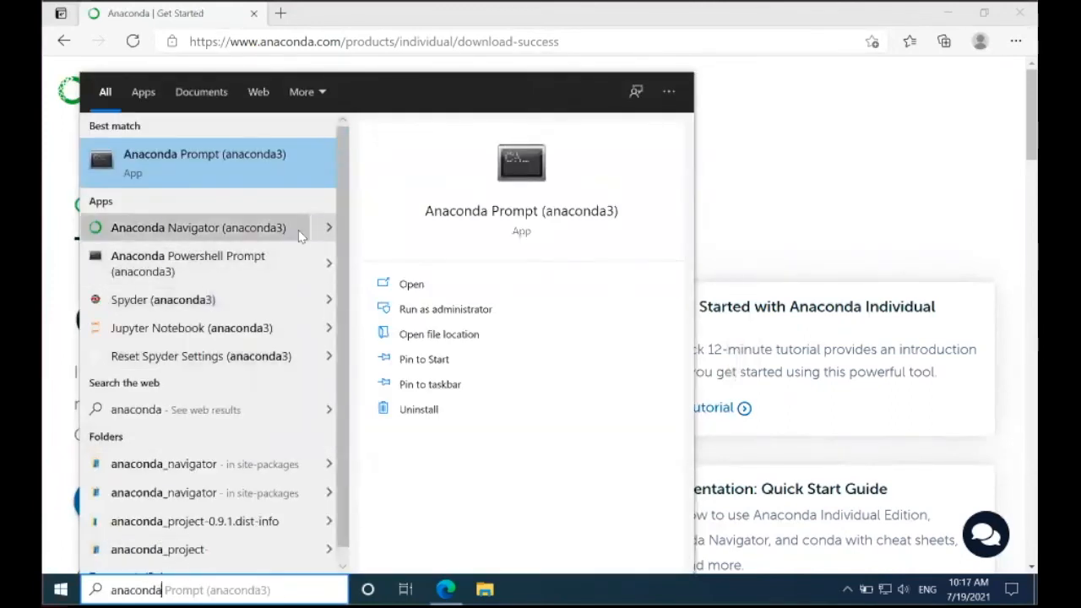
left_click(197, 227)
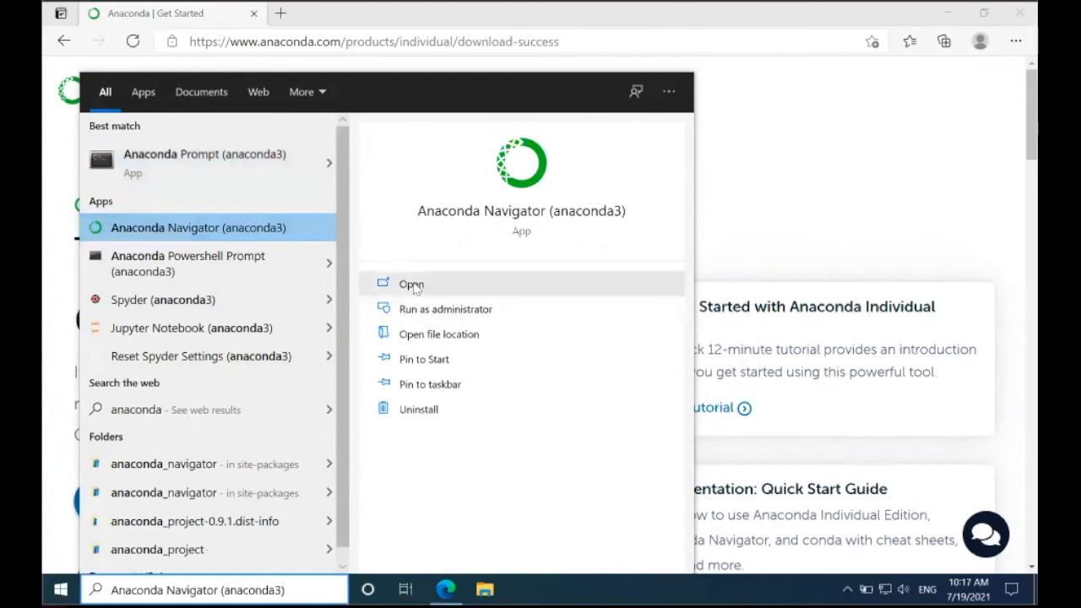
left_click(411, 284)
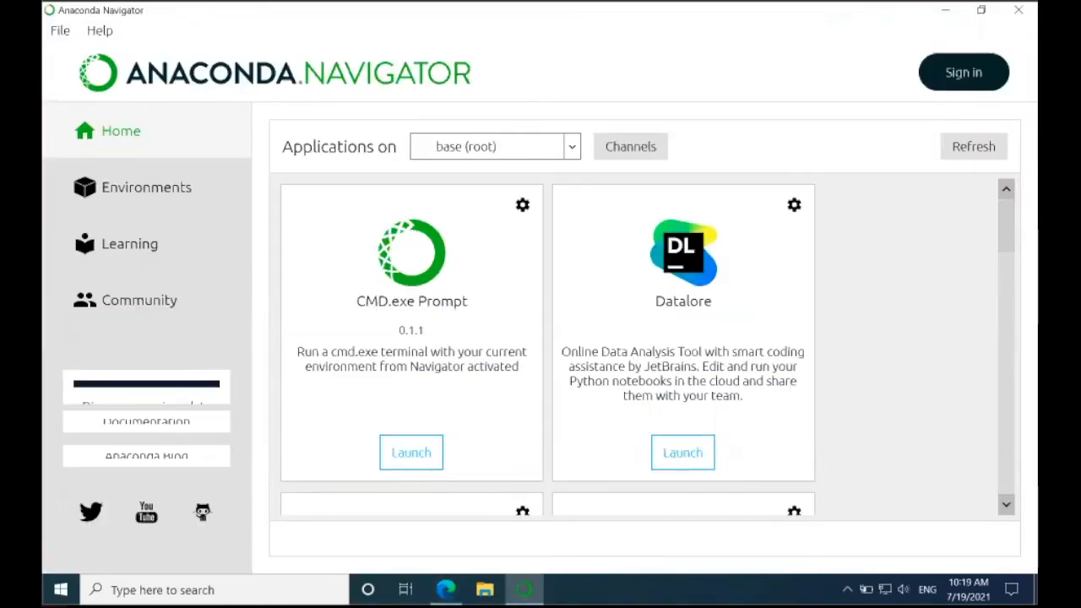
Step: Scroll the Home application list from JupyterLab down to installable PyCharm Professional and RStudio
scroll("down", 3)
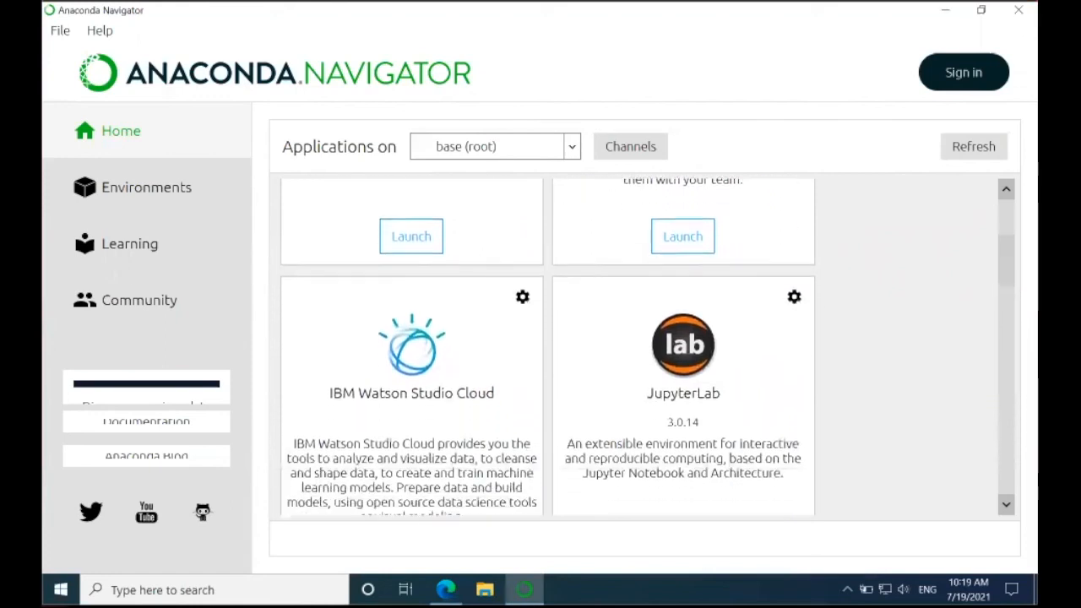
scroll("down", 3)
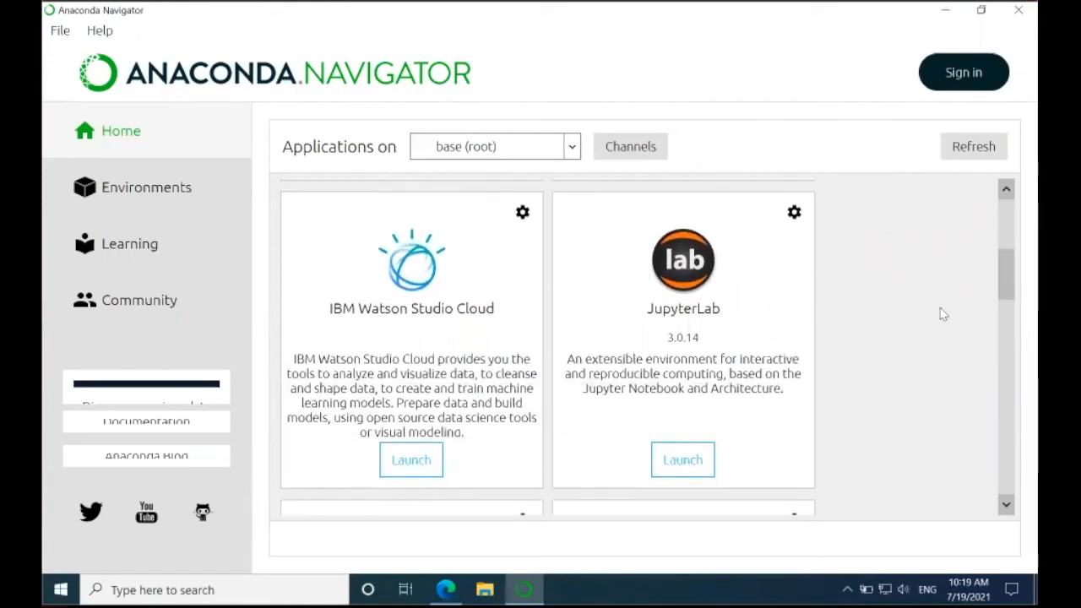
scroll("down", 3)
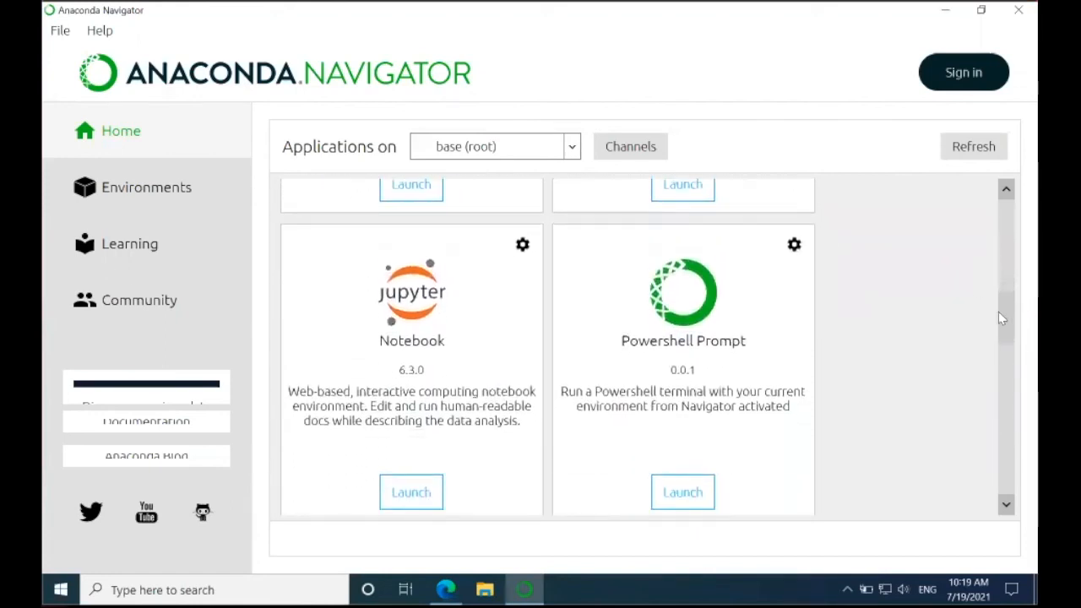
scroll("down", 3)
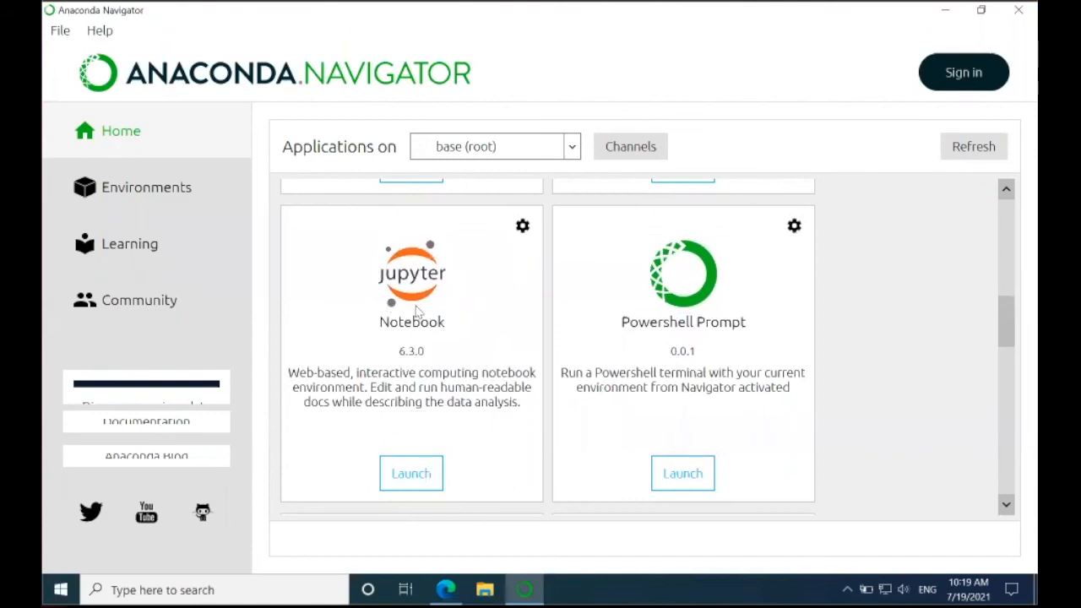
scroll("down", 3)
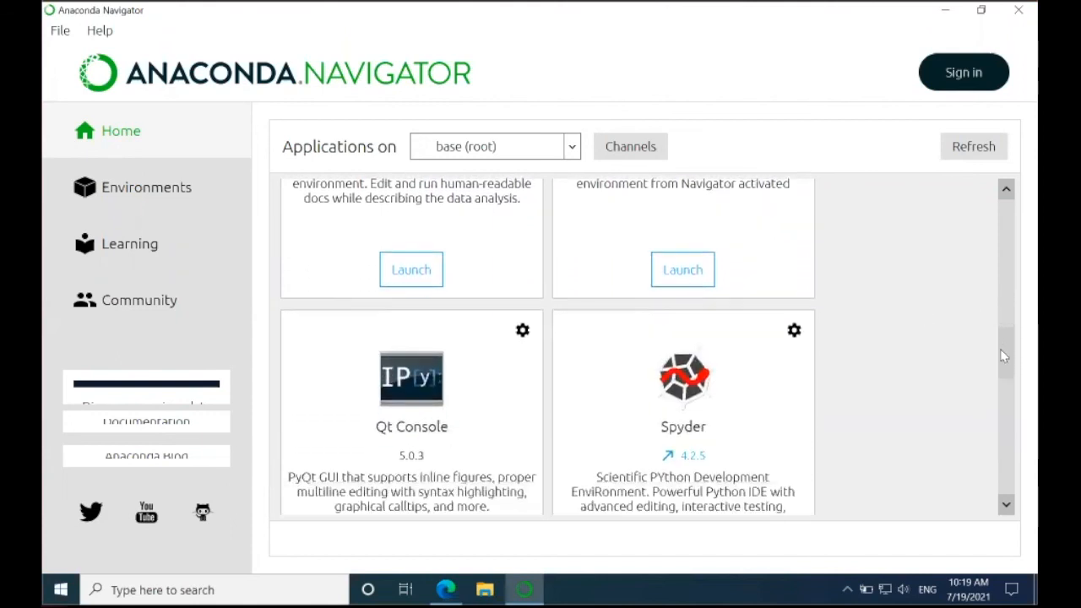
scroll("down", 3)
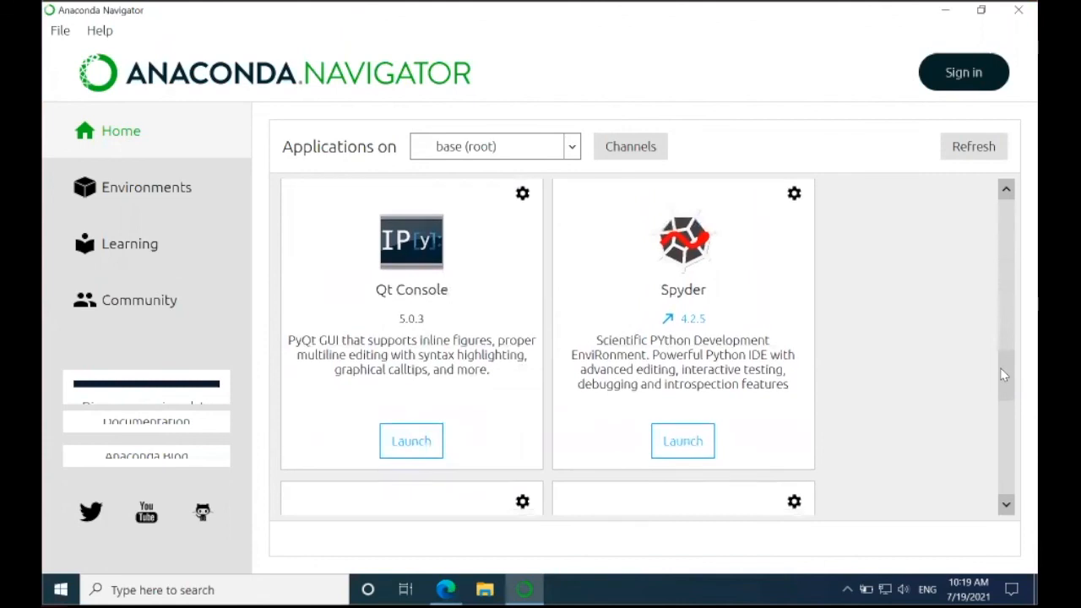
scroll("down", 3)
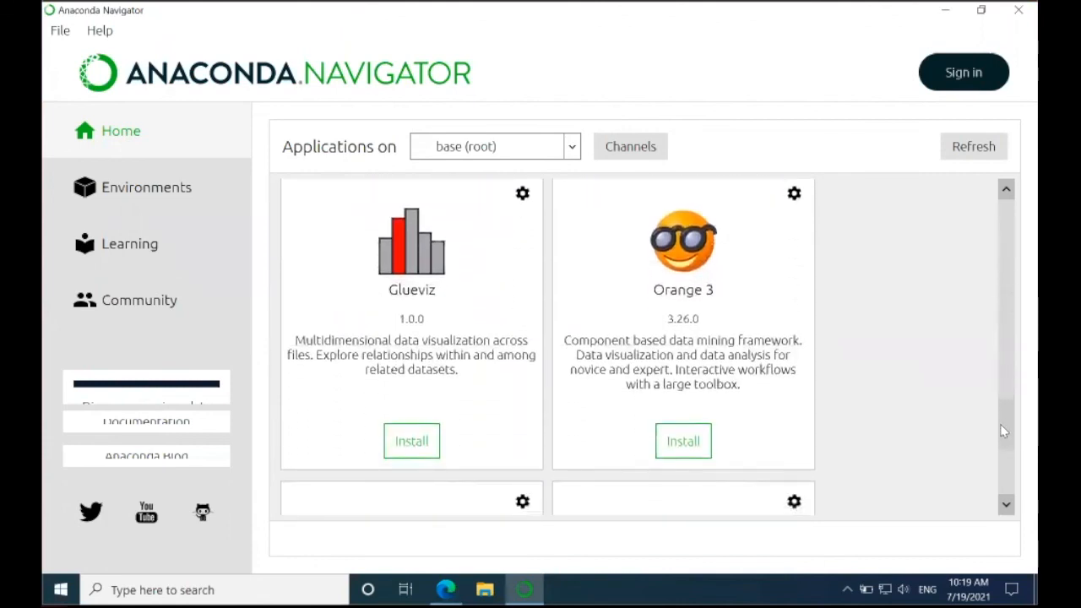
scroll("down", 3)
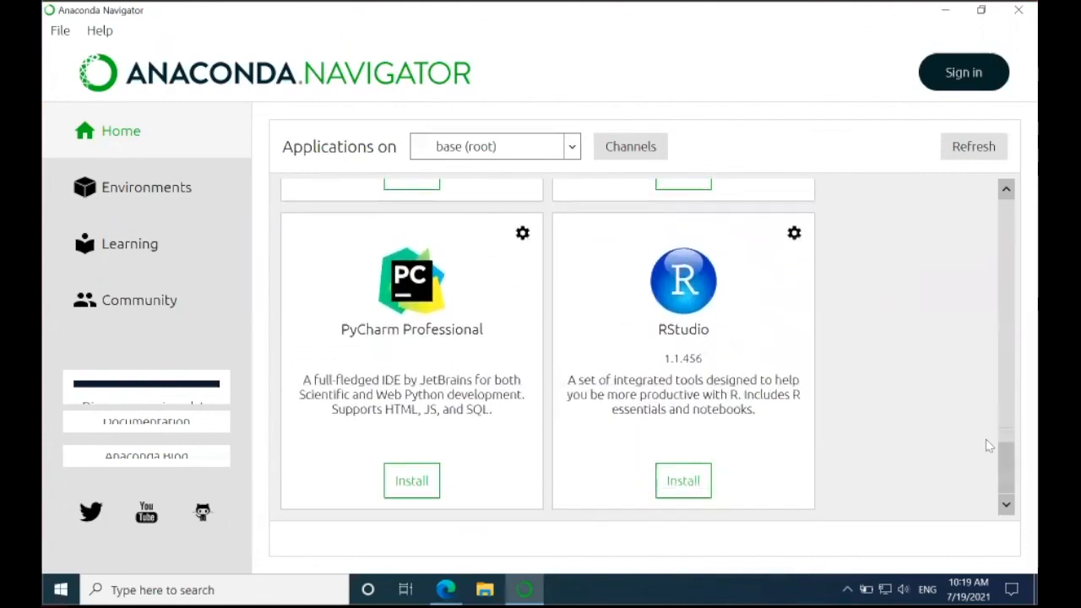